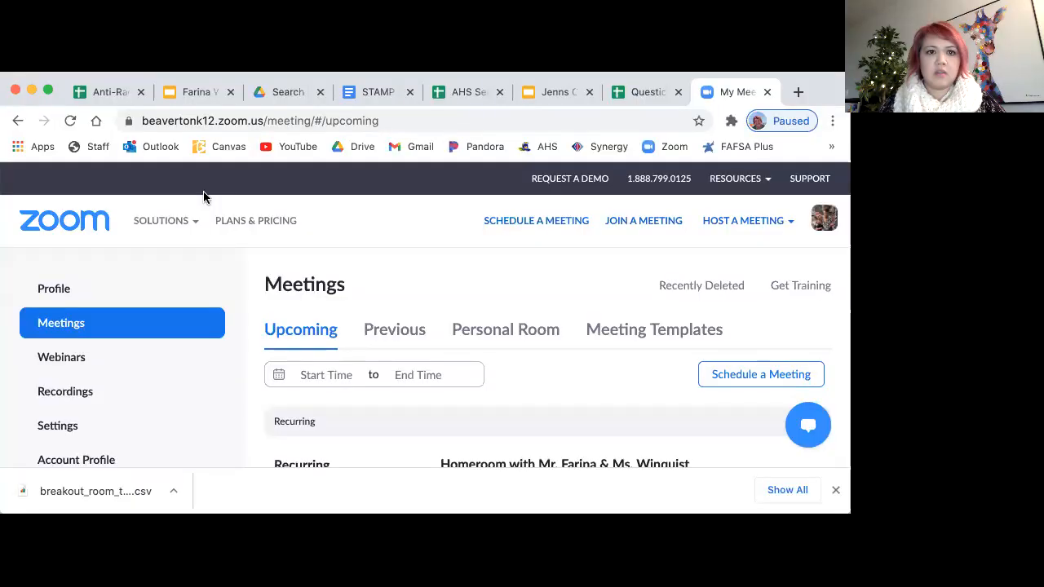
Locate the recurring Homeroom meeting in Upcoming and start editing it
{"action": "left_click", "coordinate": [327, 121]}
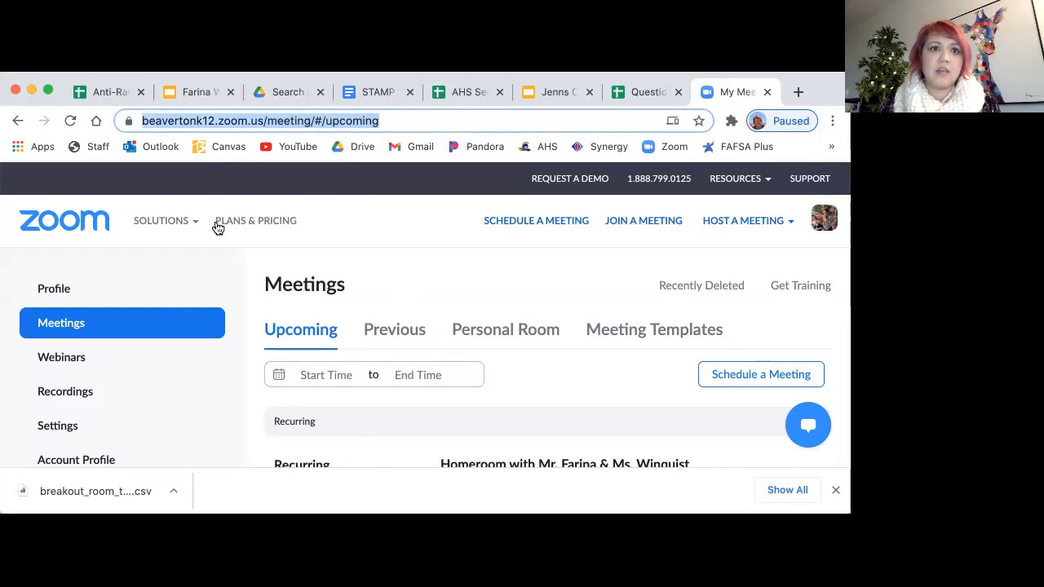
{"action": "mouse_move", "coordinate": [132, 314]}
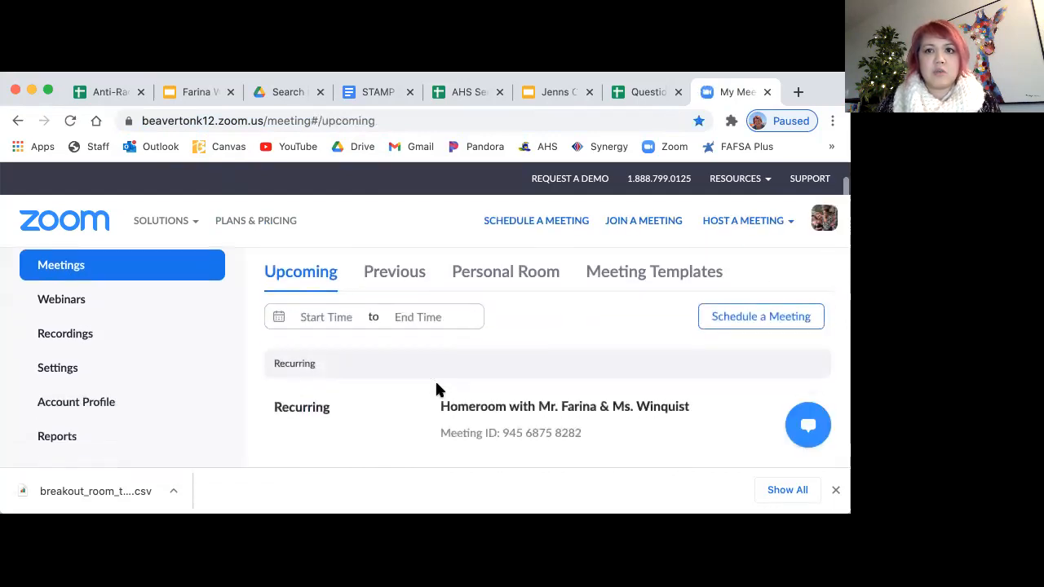
{"action": "scroll", "scroll_direction": "down", "scroll_amount": 3}
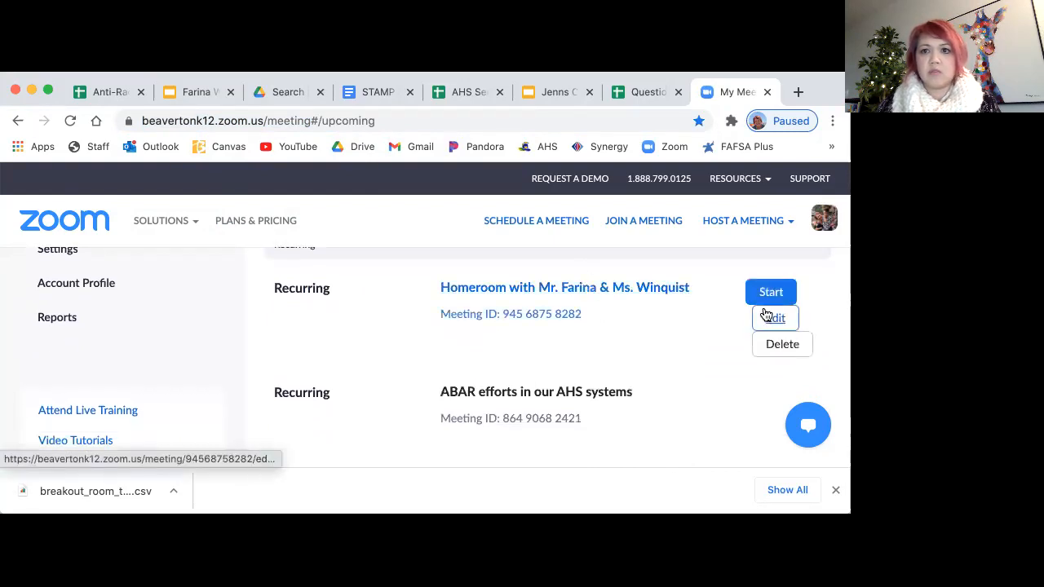
{"action": "left_click", "coordinate": [773, 319]}
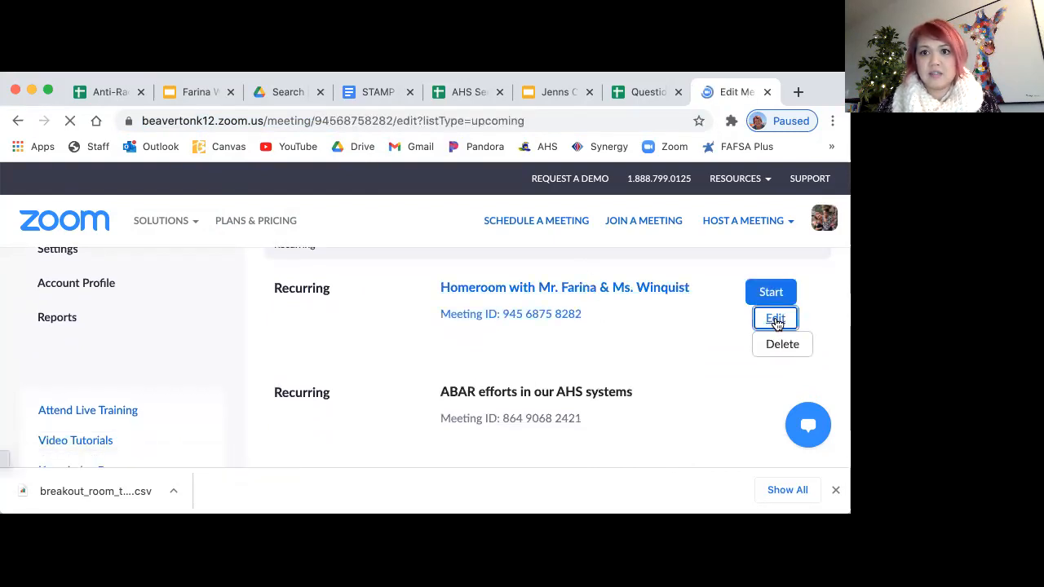
{"action": "left_click", "coordinate": [773, 318]}
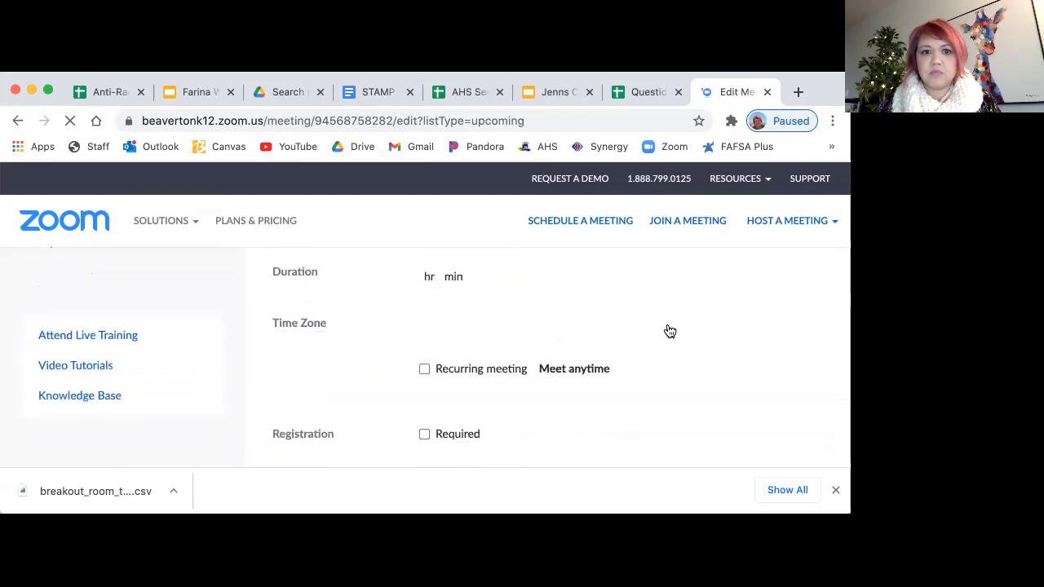
Enable 'Breakout Room pre-assign' under the Homeroom meeting's Meeting Options
{"action": "scroll", "scroll_direction": "down", "scroll_amount": 3}
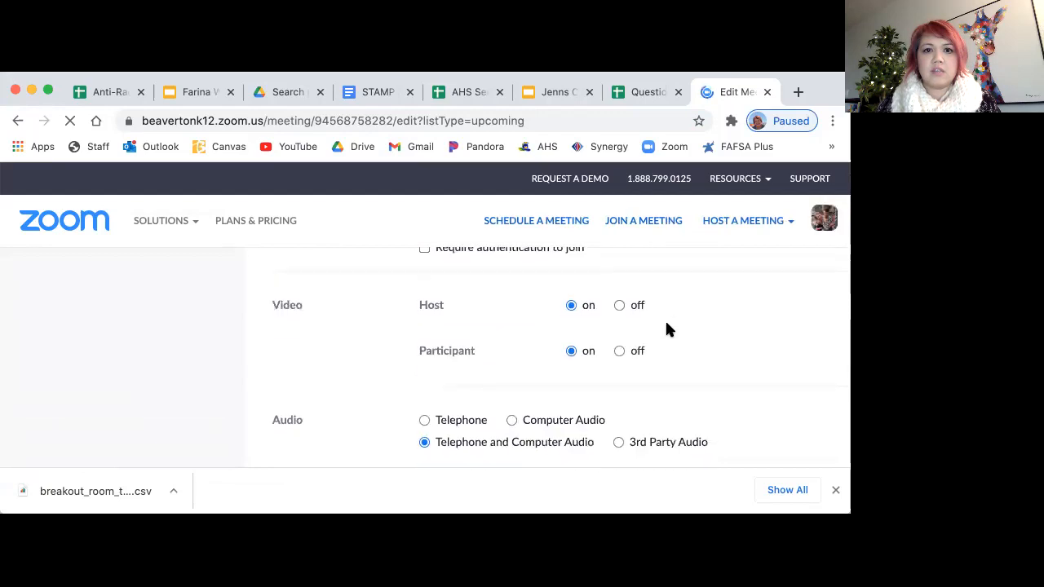
{"action": "scroll", "scroll_direction": "down", "scroll_amount": 3}
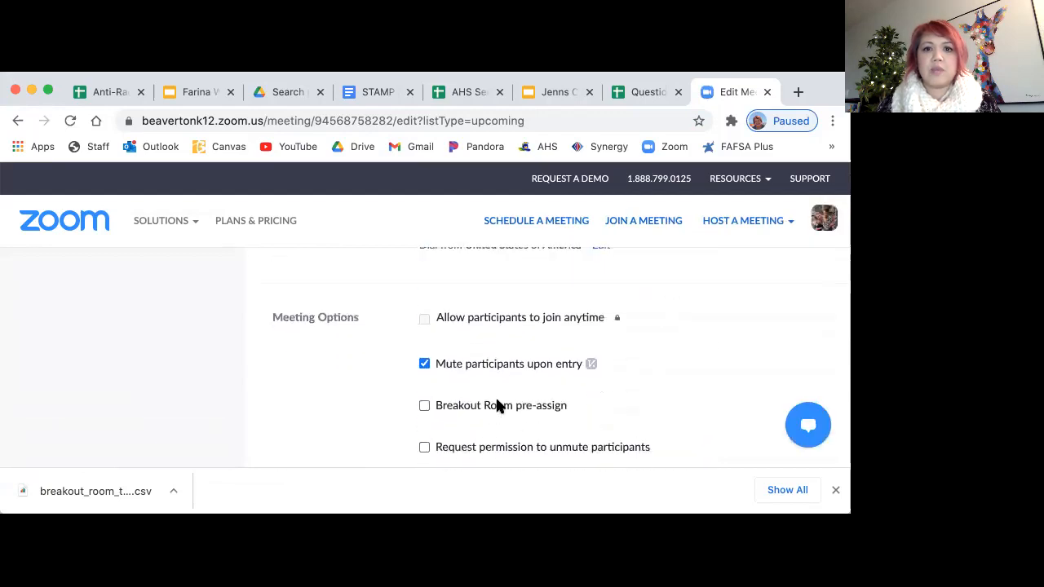
{"action": "left_click", "coordinate": [424, 405]}
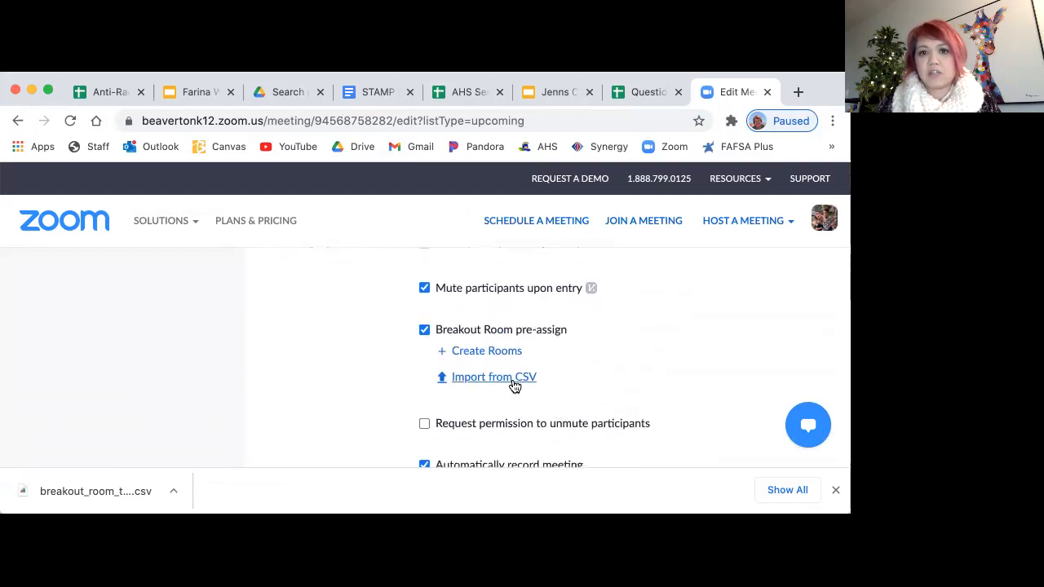
Start Import from CSV for breakout rooms and download the room template file
{"action": "left_click", "coordinate": [492, 377]}
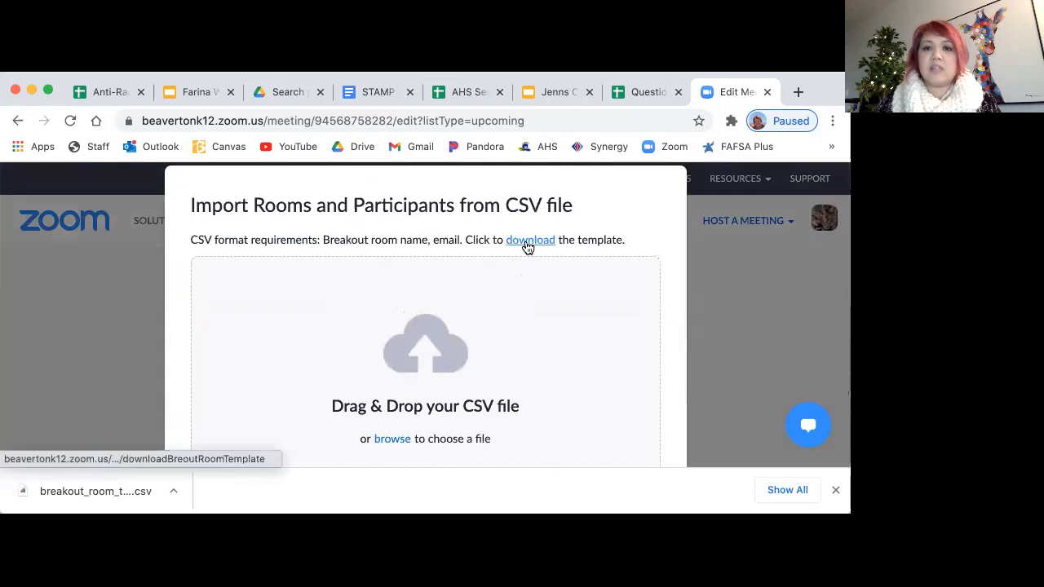
{"action": "left_click", "coordinate": [531, 240]}
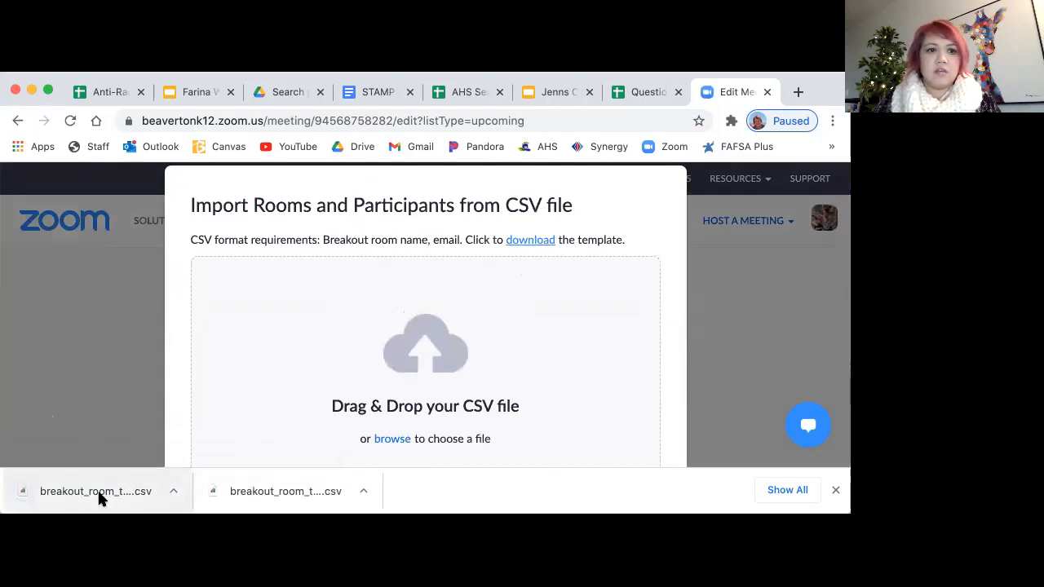
{"action": "left_click", "coordinate": [94, 491]}
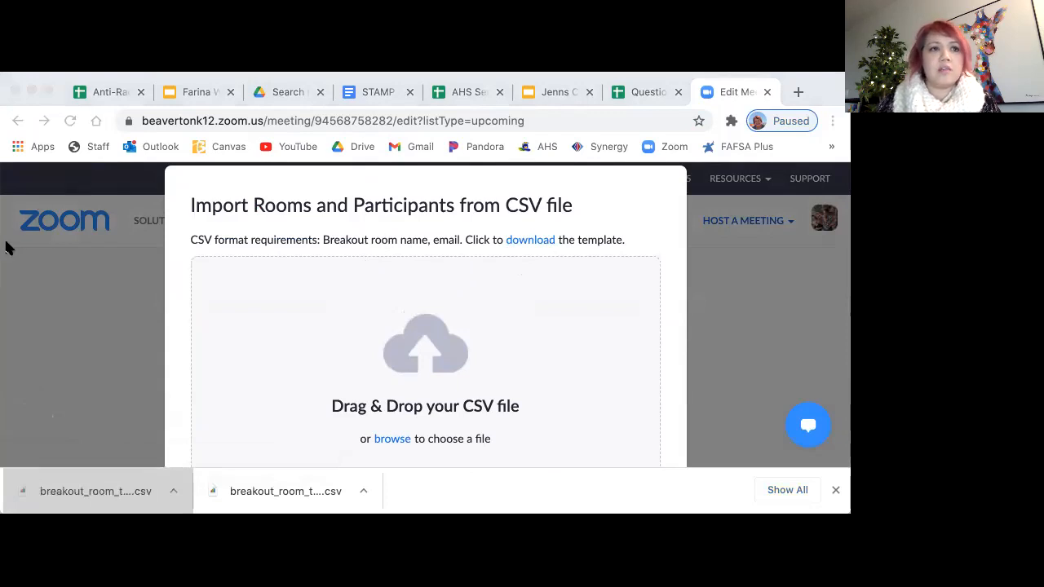
{"action": "mouse_move", "coordinate": [6, 237]}
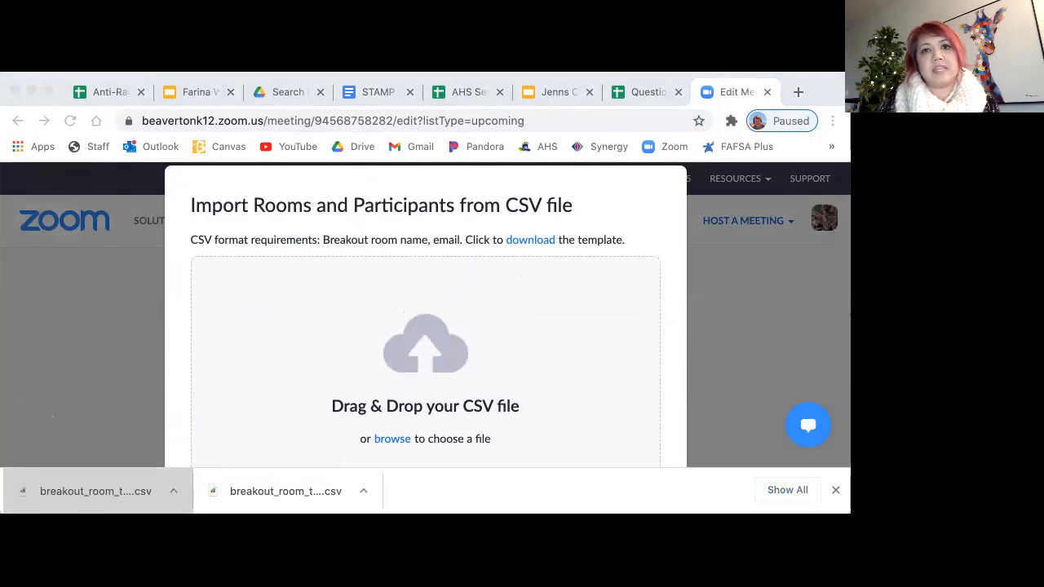
{"action": "mouse_move", "coordinate": [242, 236]}
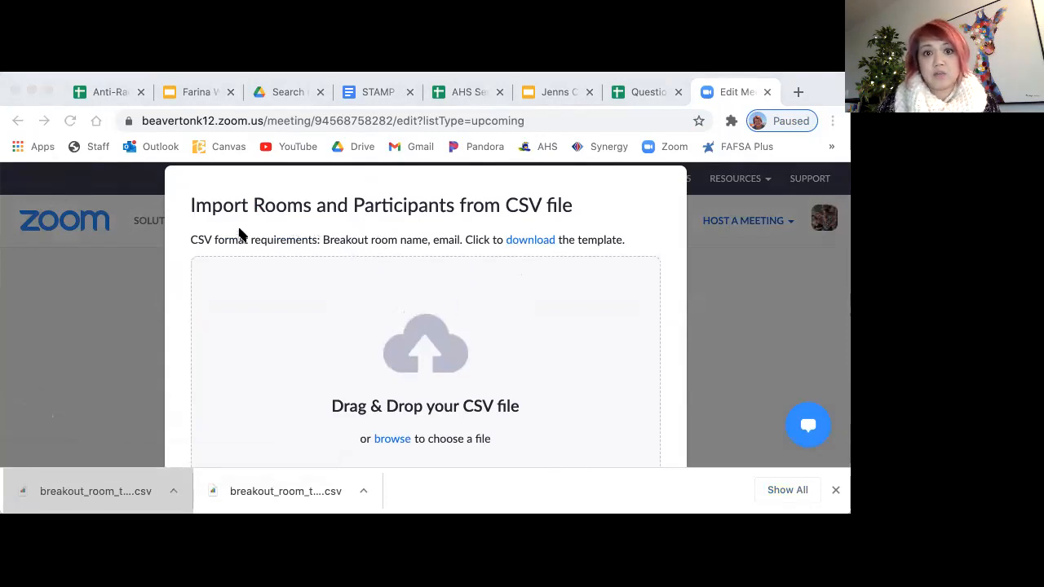
{"action": "mouse_move", "coordinate": [775, 196]}
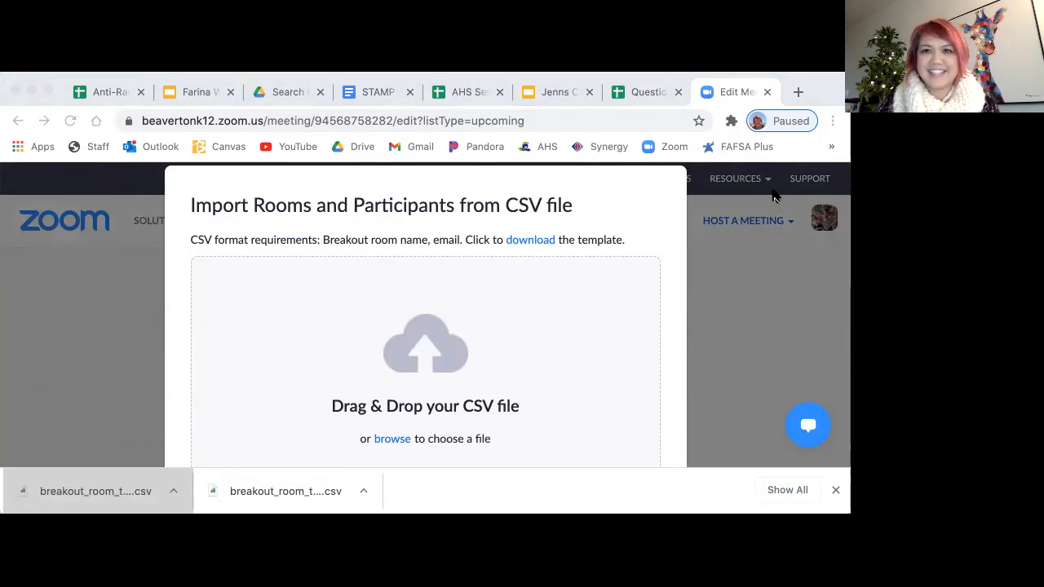